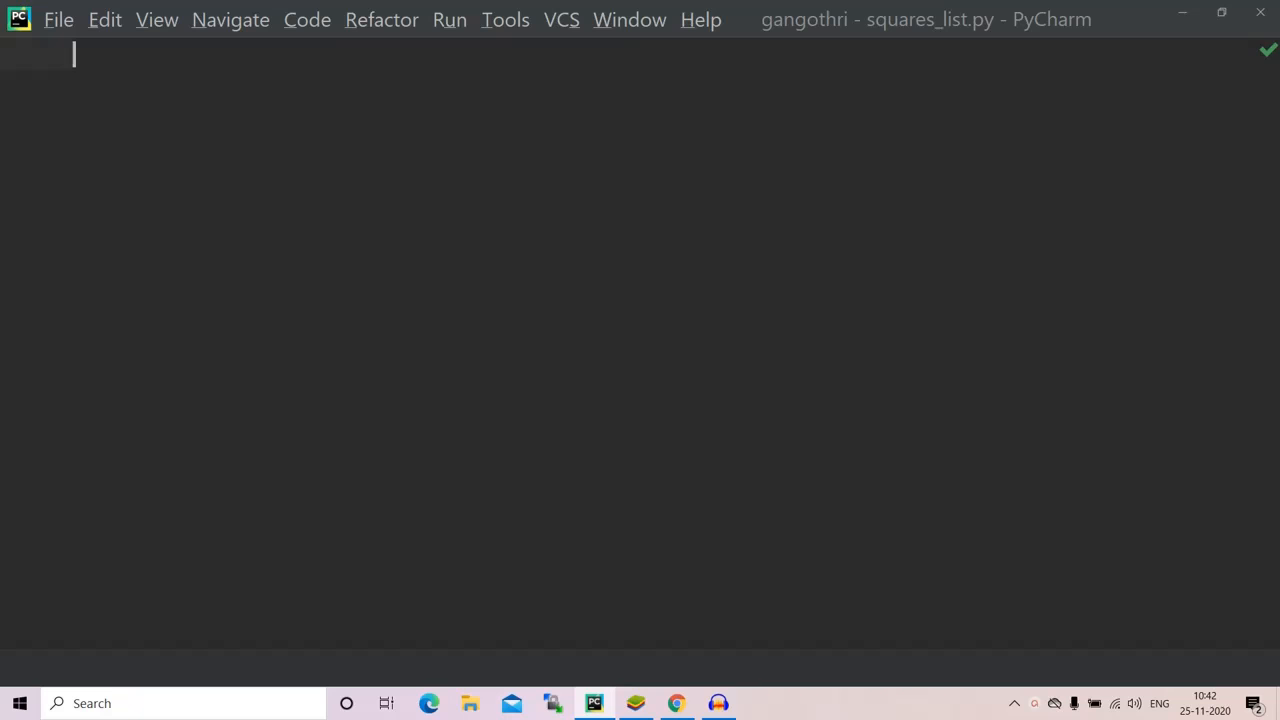
- Add a '#creating list' comment and define list1=[2,4,5,6,7], then begin the next line with 'for'
type("#creating list")
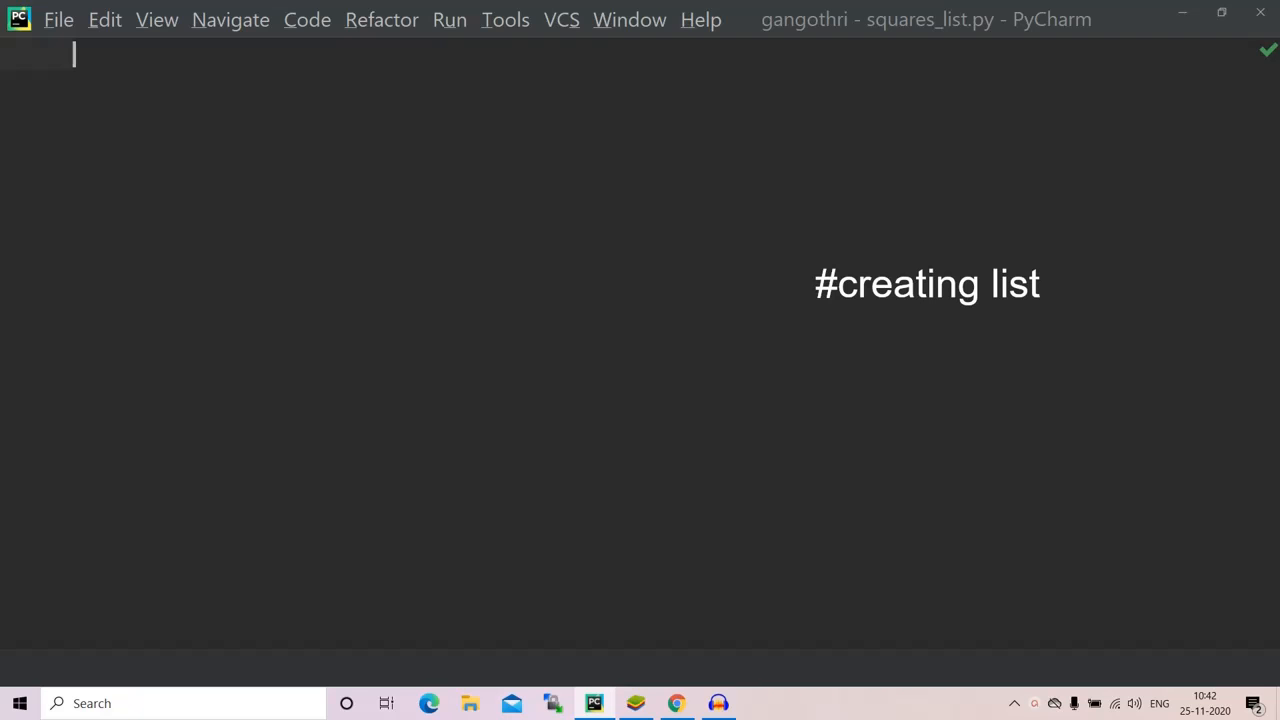
type("list")
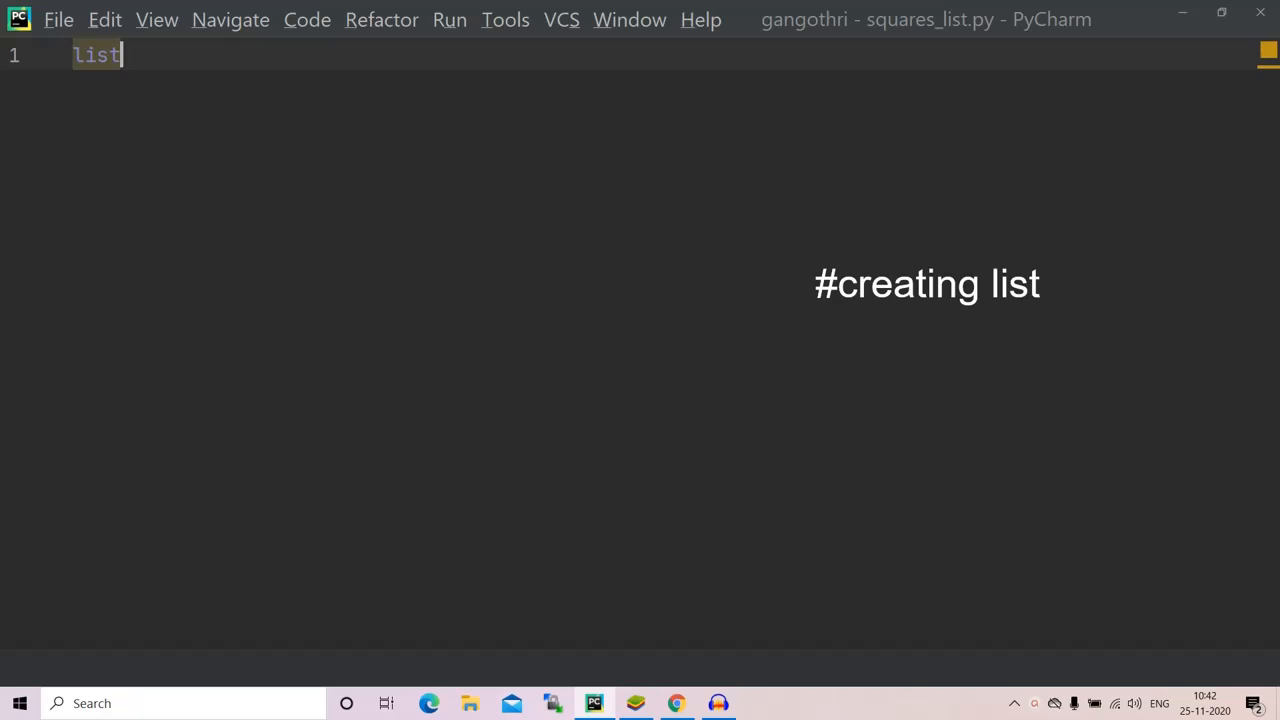
type("1=")
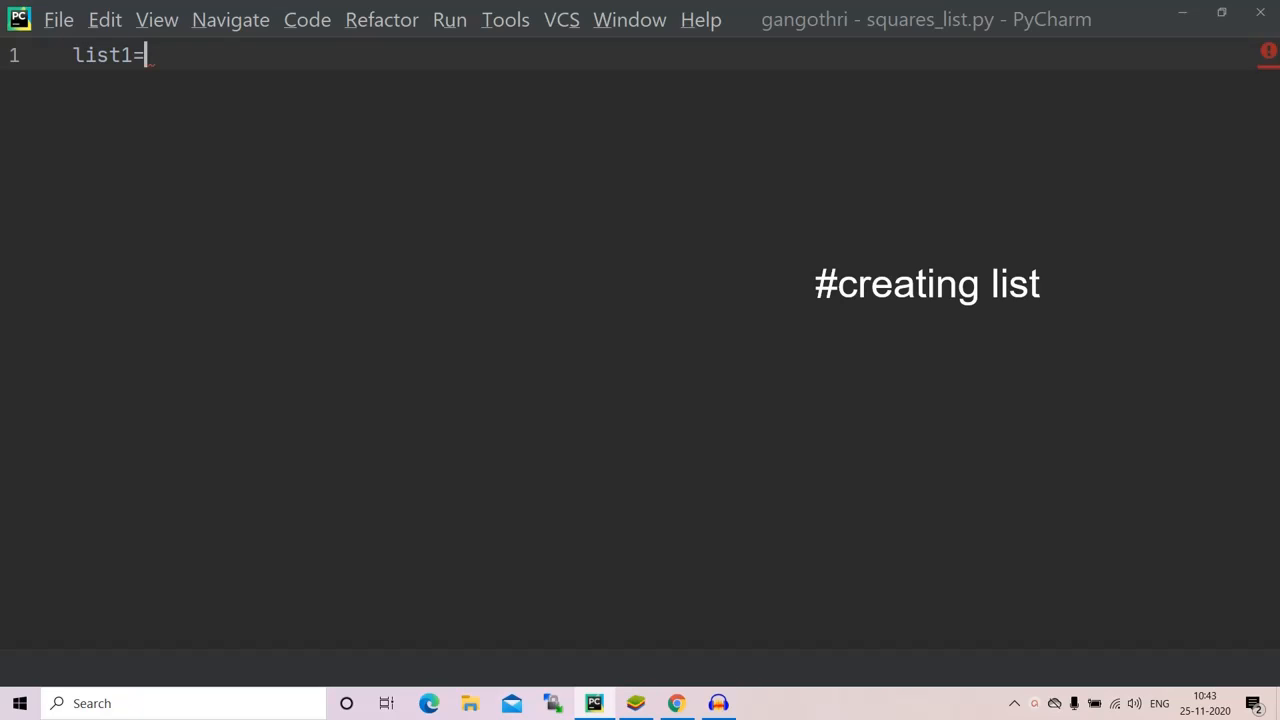
type("[]")
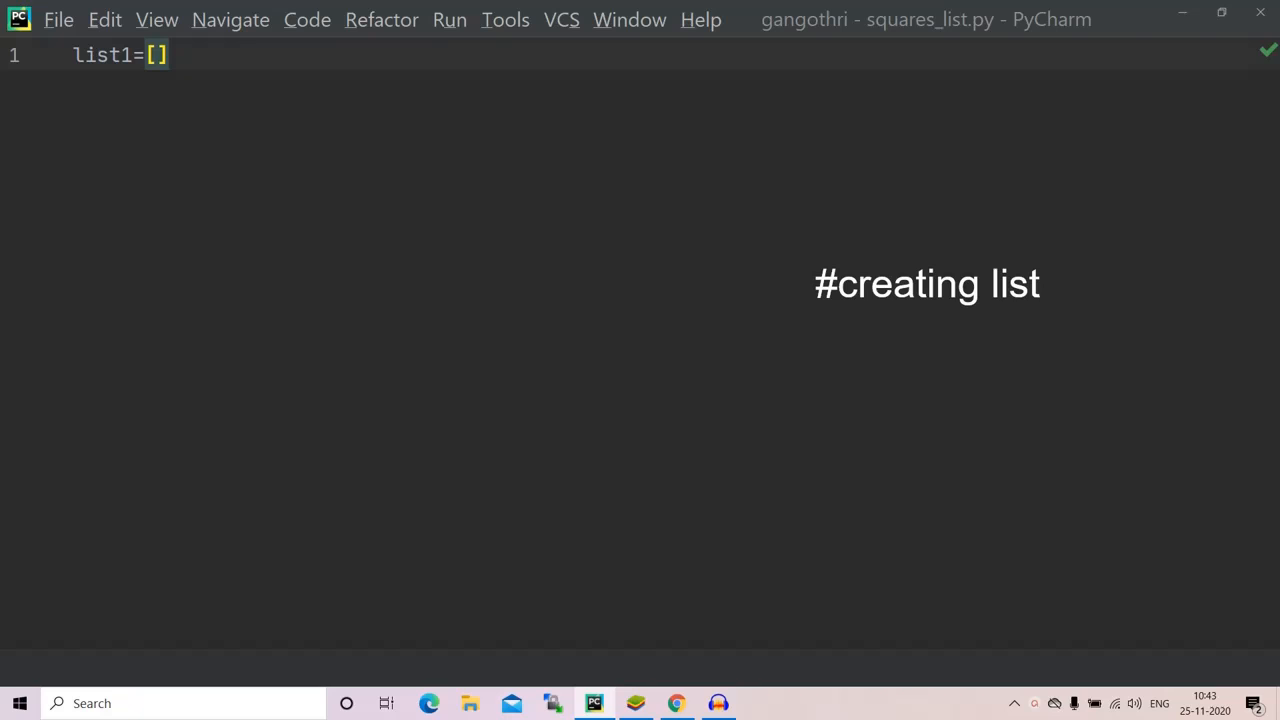
type("2,4,")
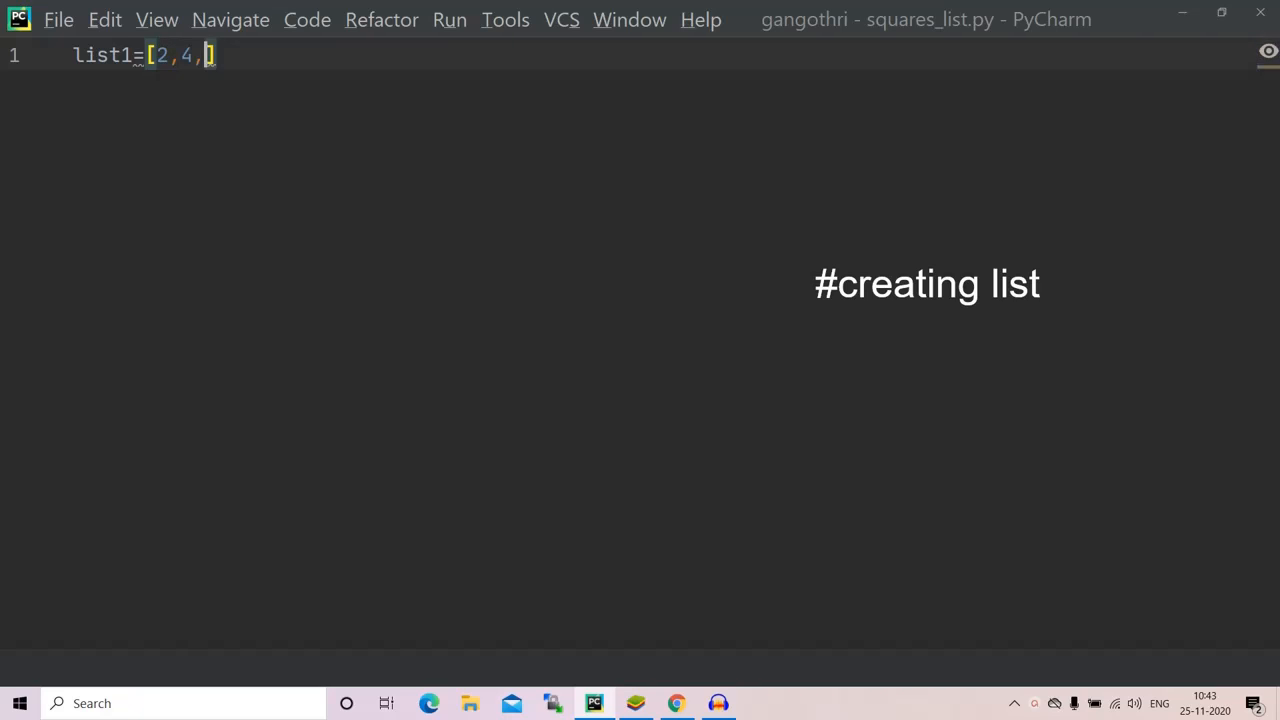
type("5,6,")
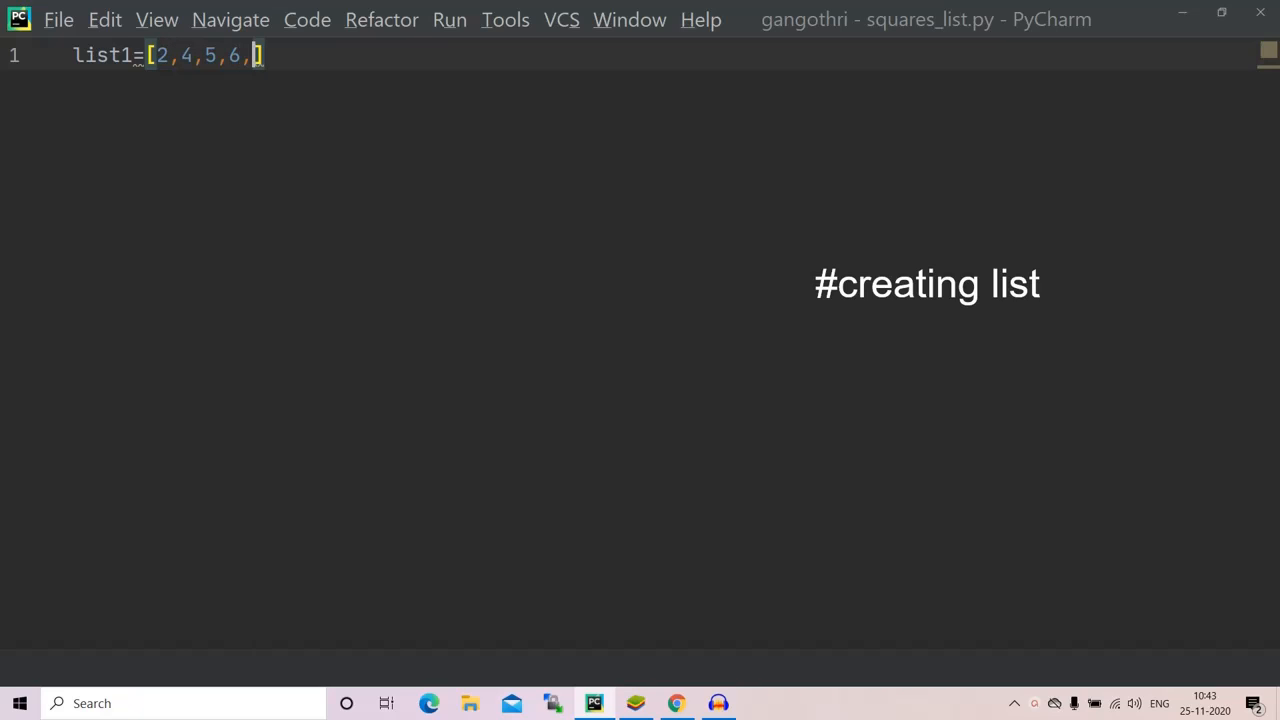
type("7")
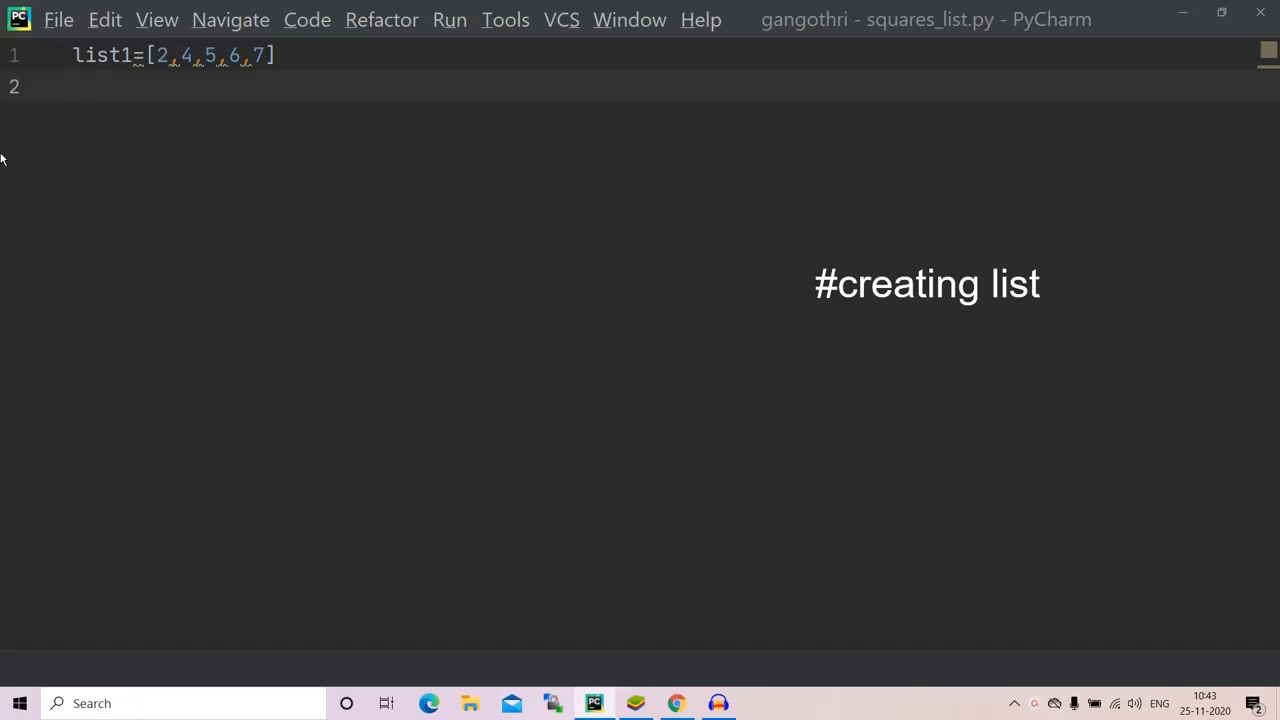
type("for")
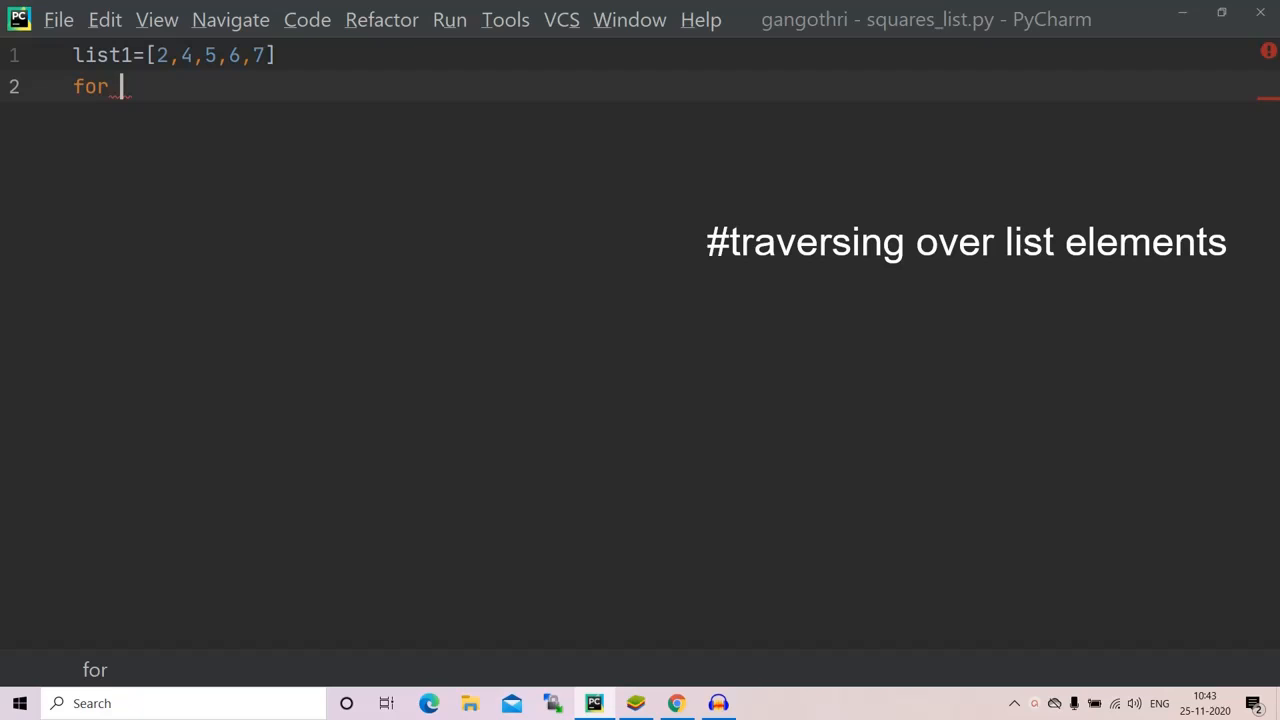
- Complete the loop header as 'for i in list1:'
type("i in")
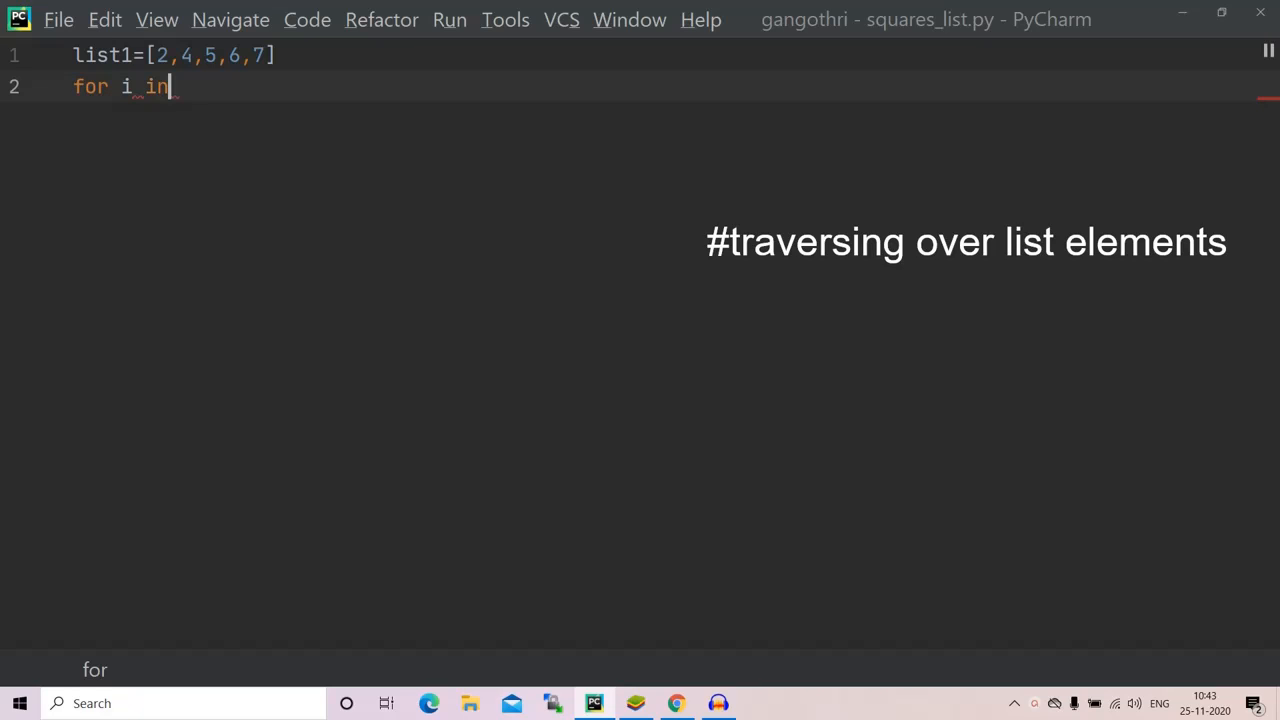
type("list1:")
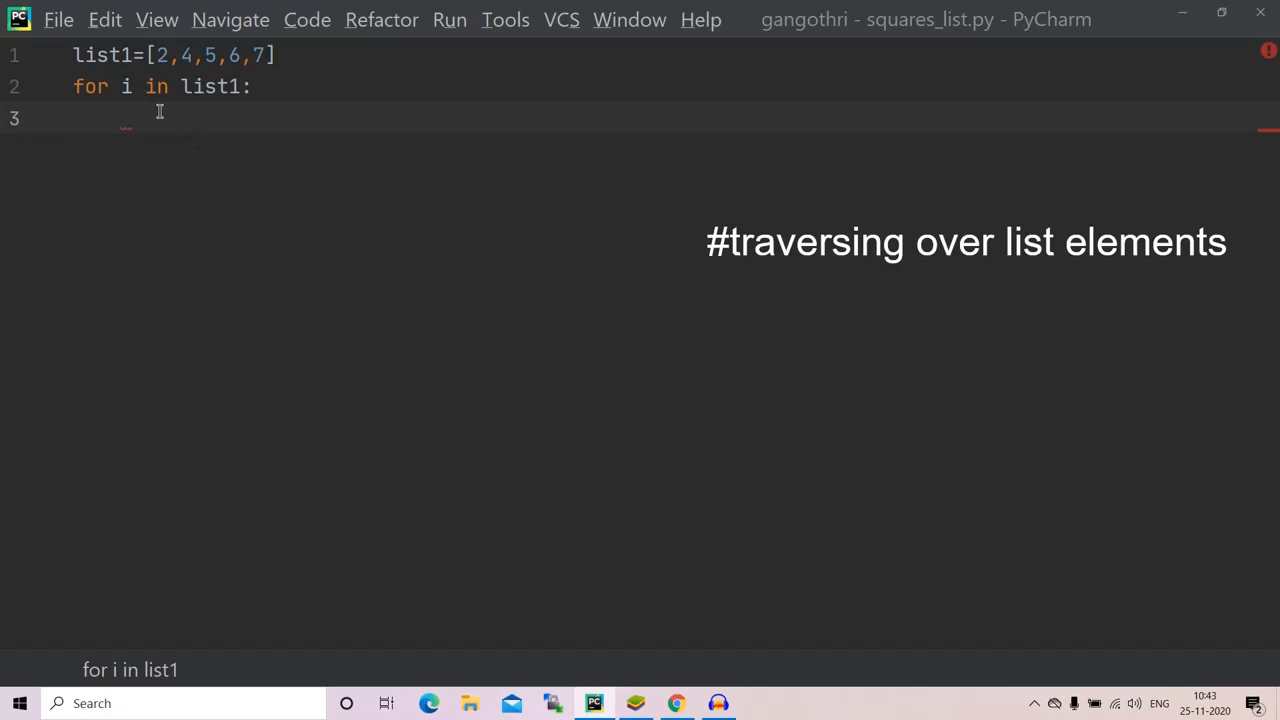
mouse_move(148, 118)
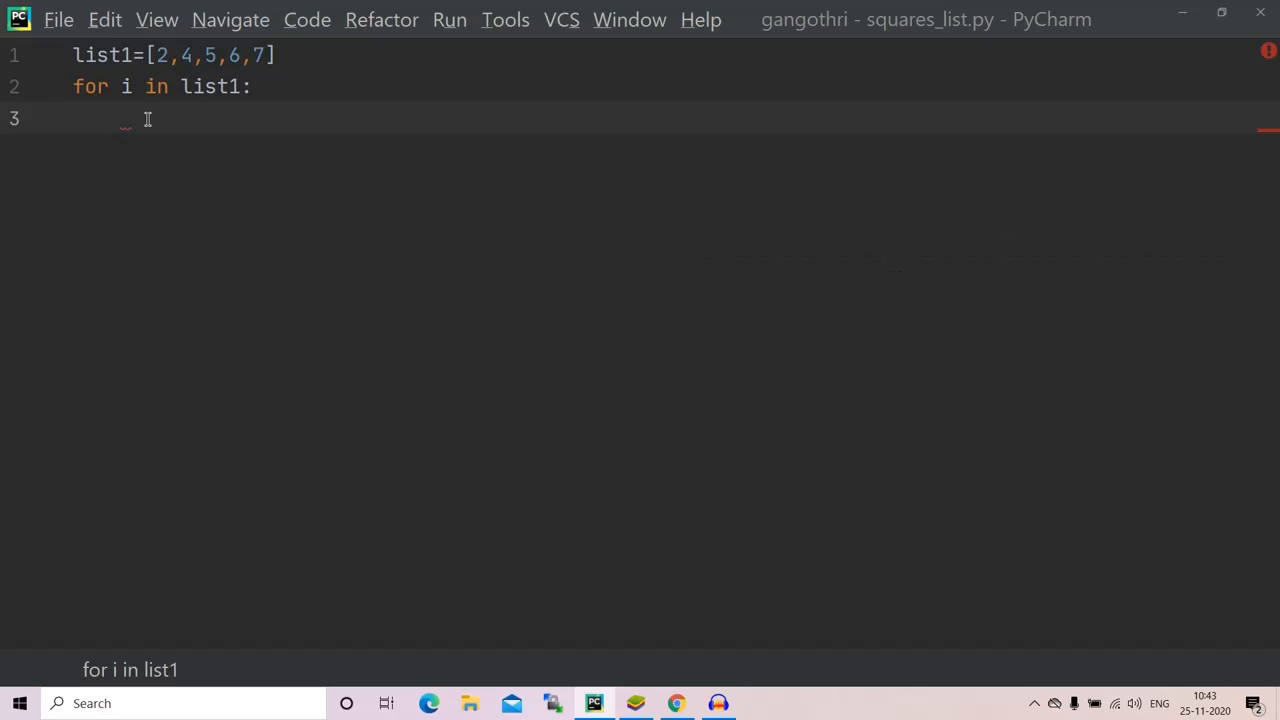
mouse_move(252, 72)
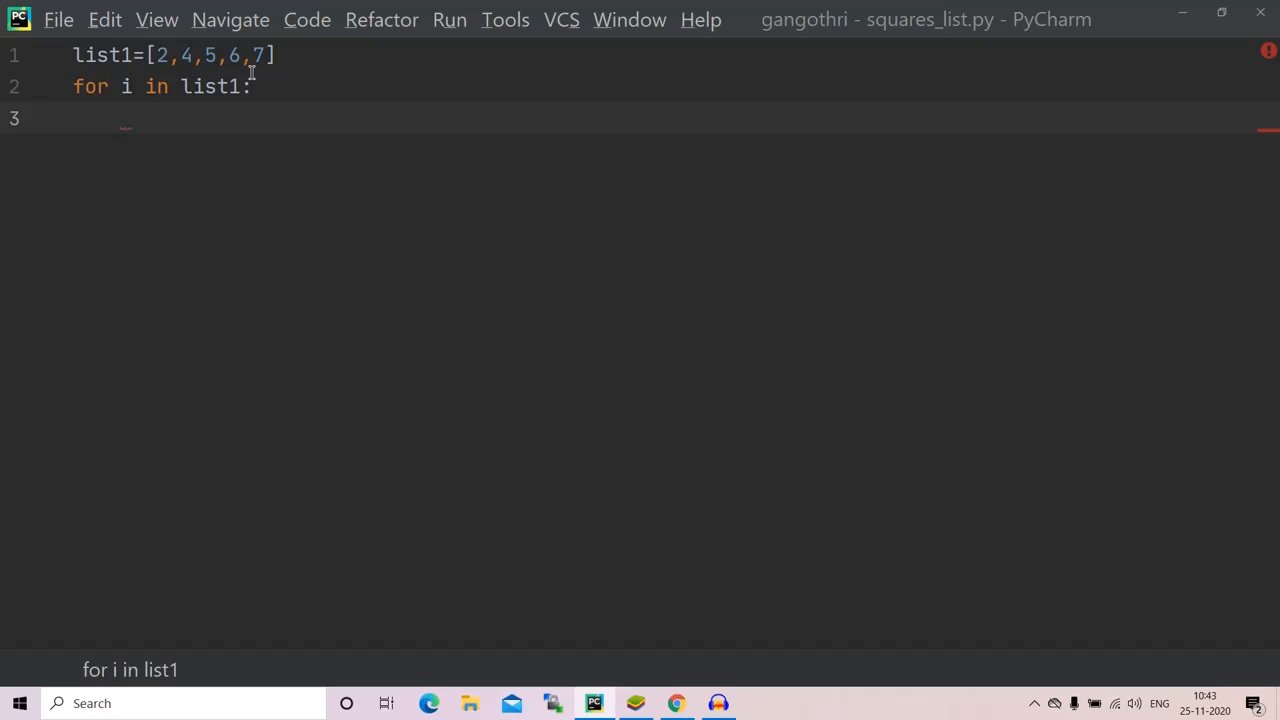
- Insert list2=[] on a new line between list1 and the loop
key("Enter")
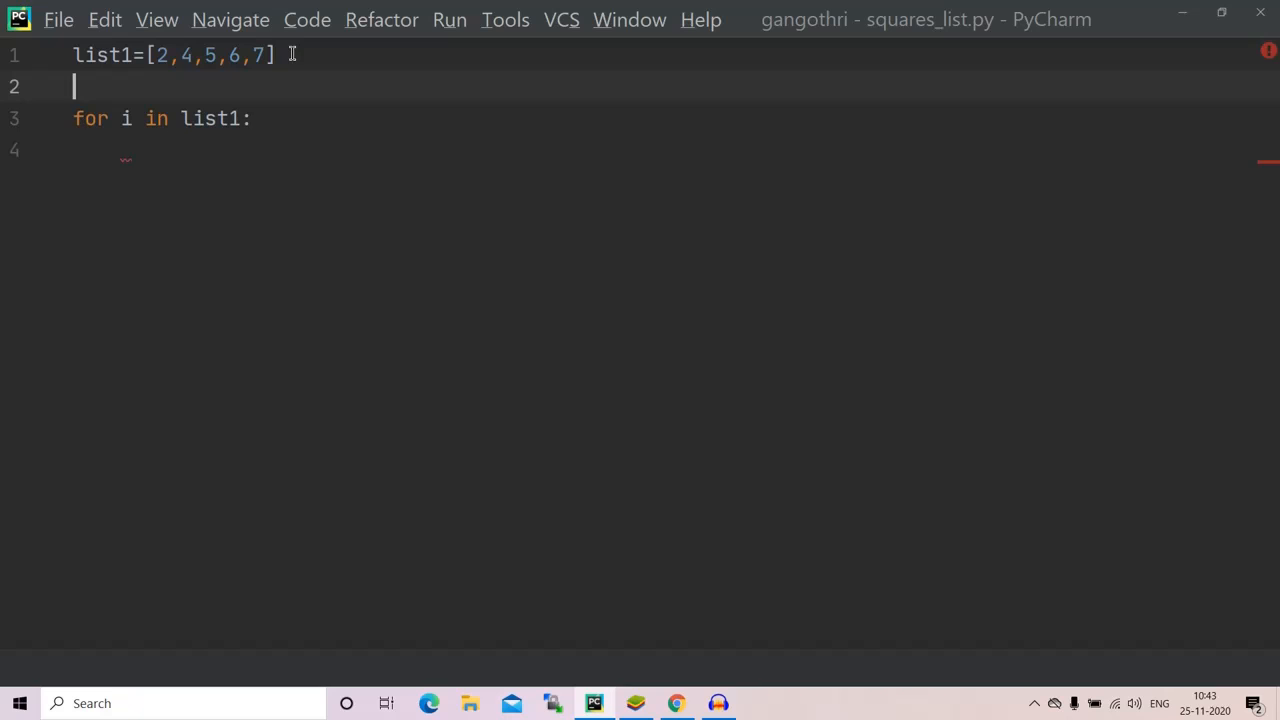
type("list2")
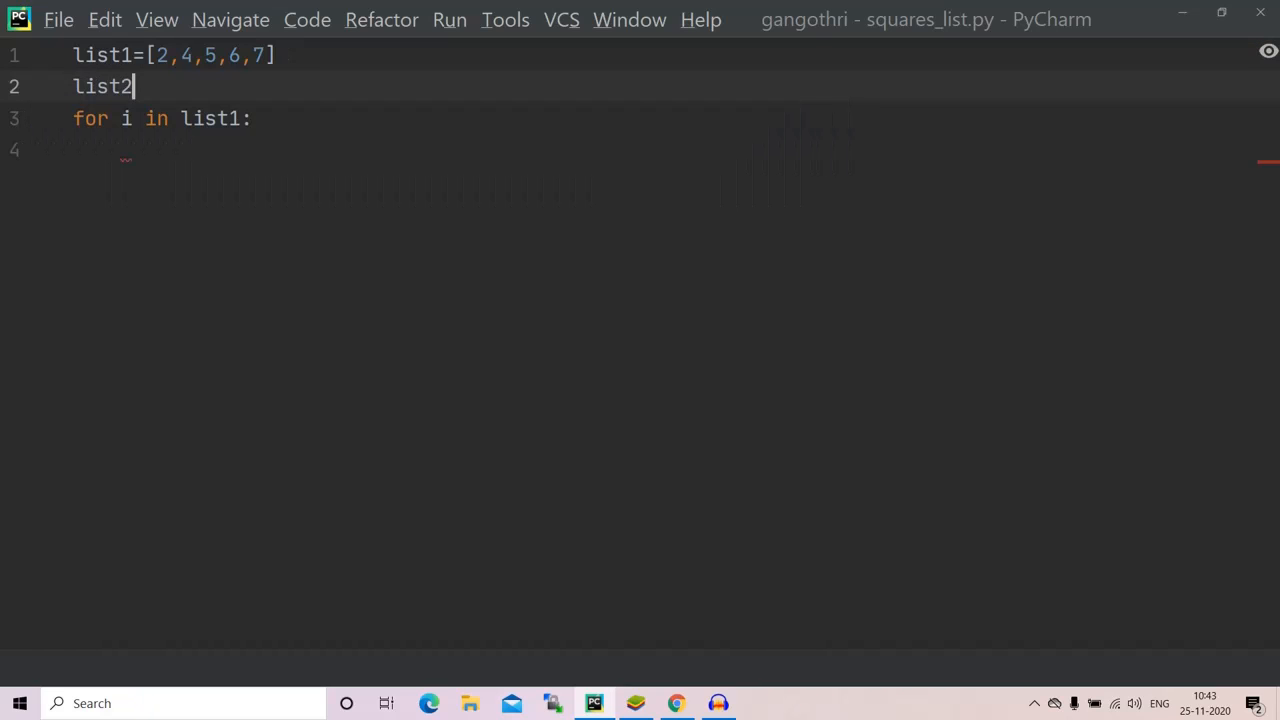
type("=[]")
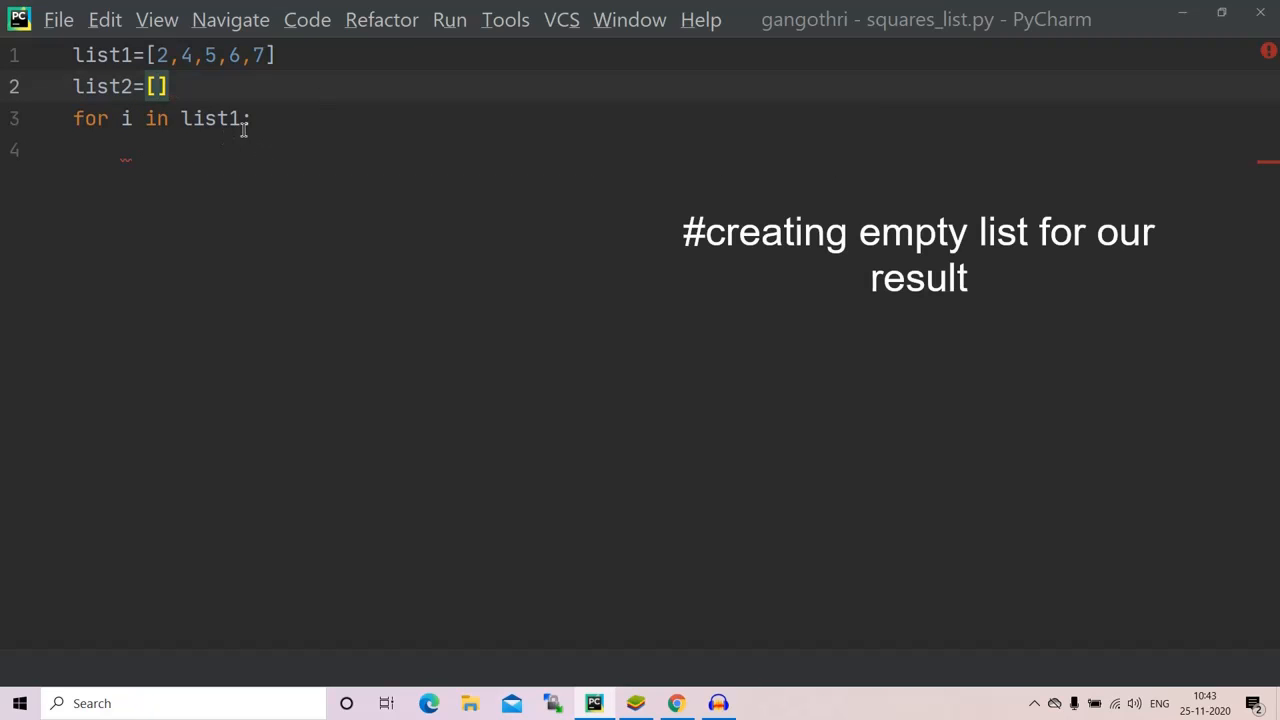
key("enter")
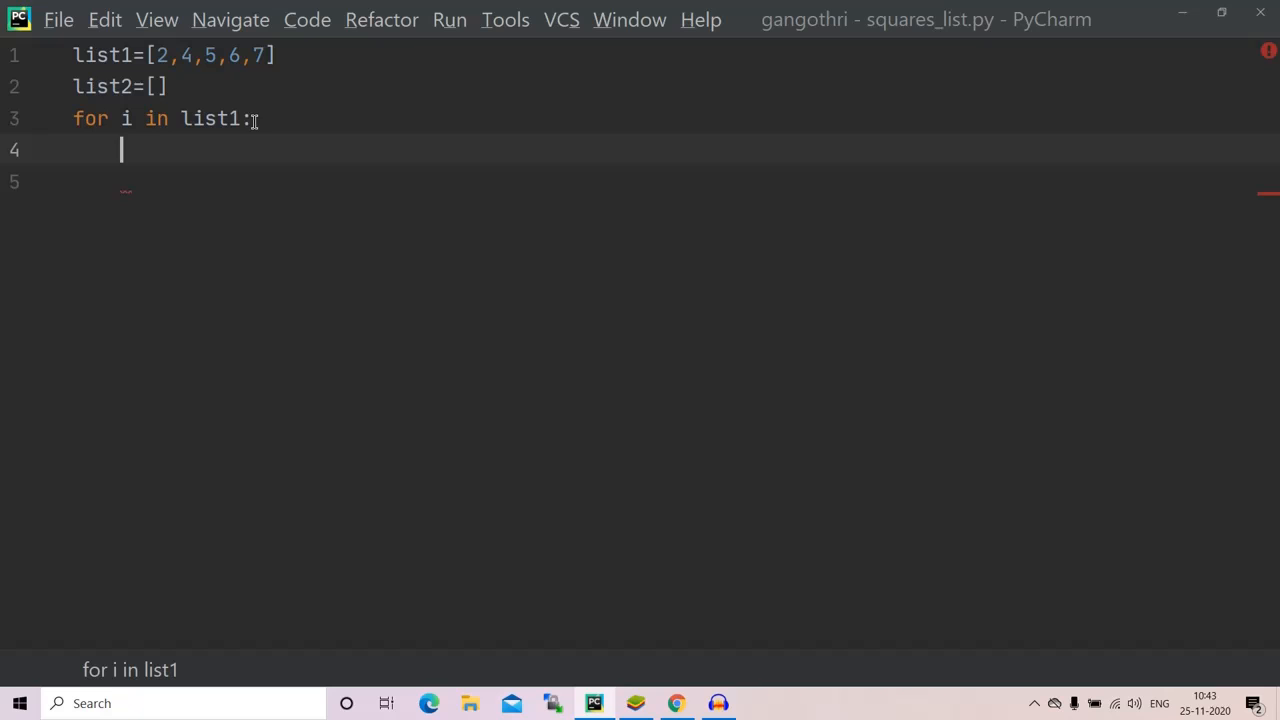
- Write the loop body list2.append(i**2), then begin the next line with 'pr'
type("l")
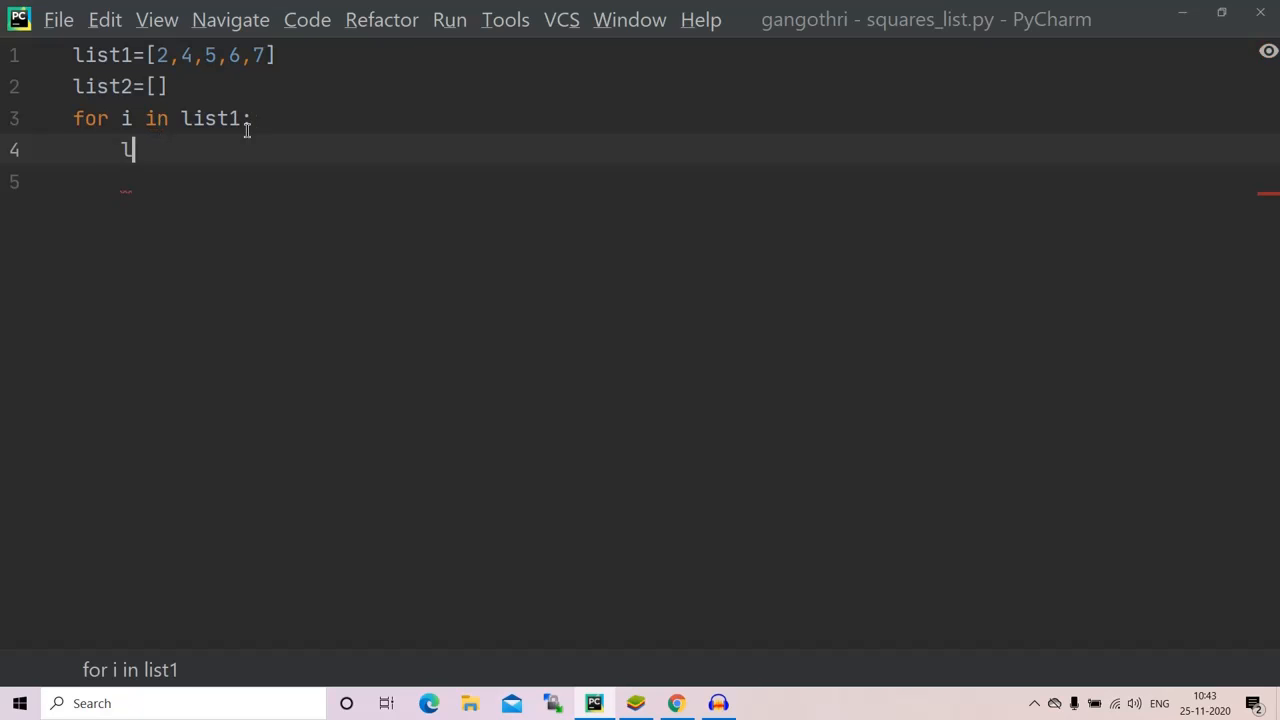
type("ist2.a")
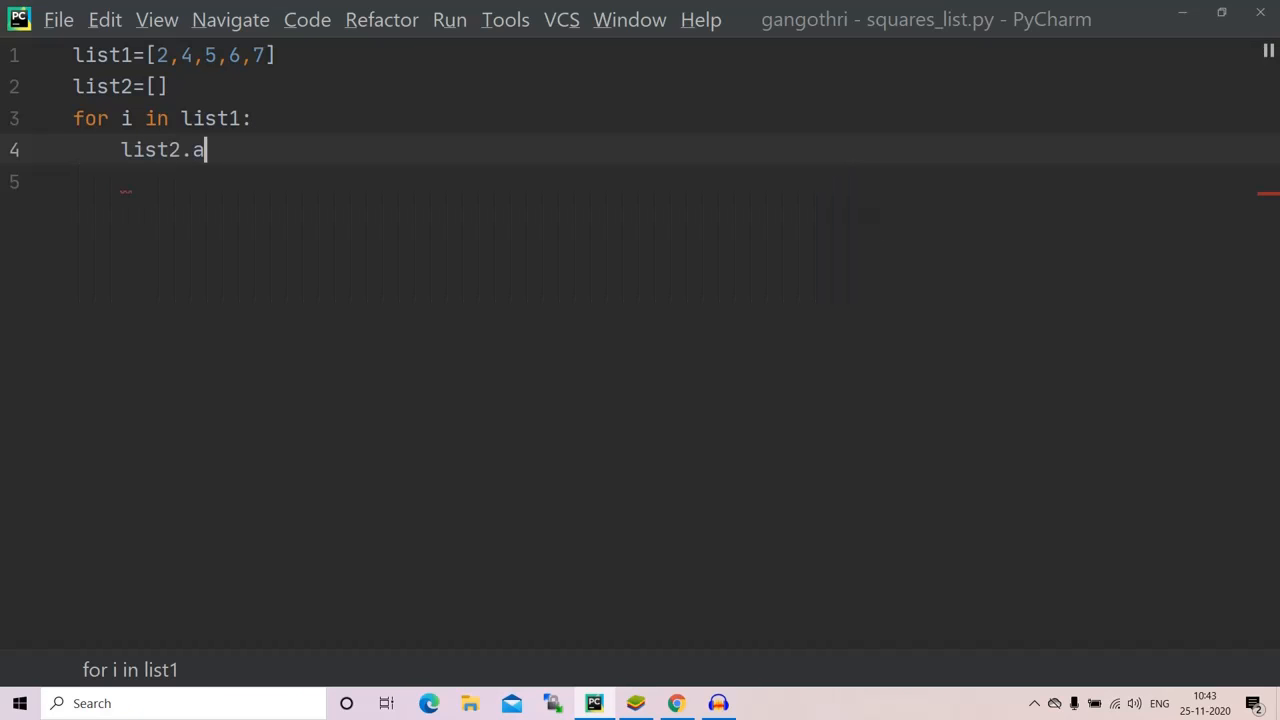
type("ppend(")
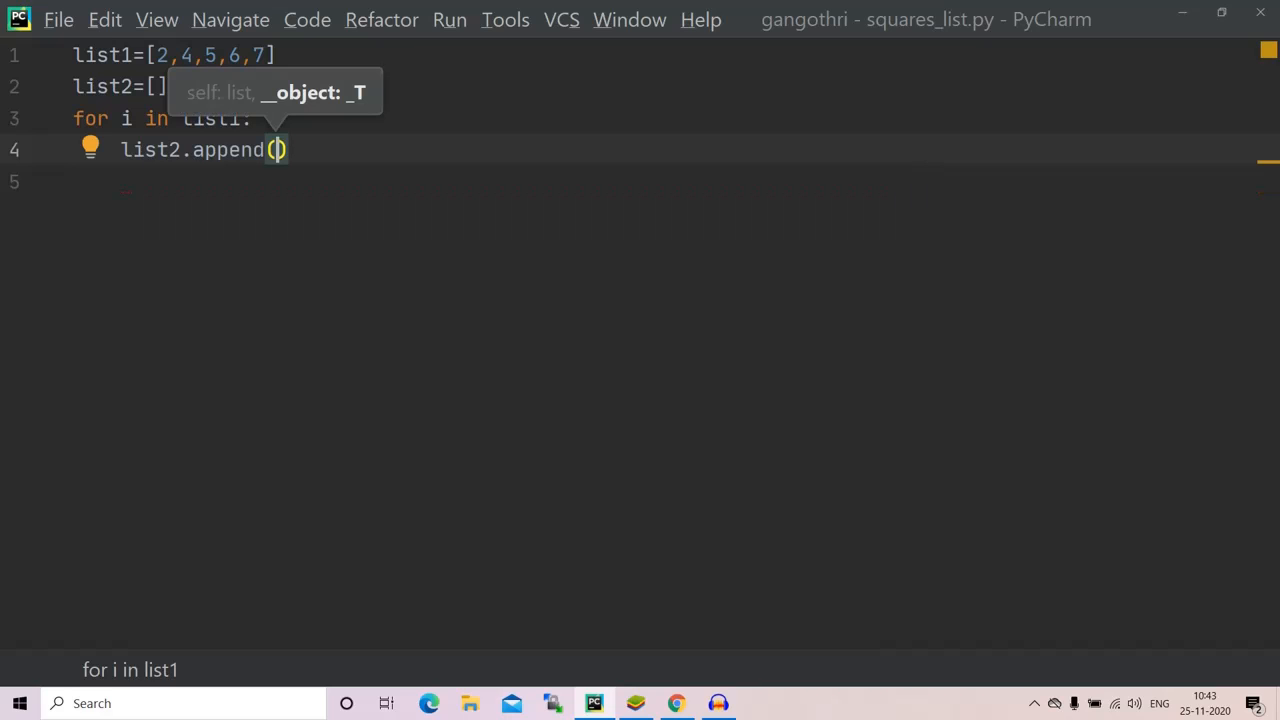
type("i**2")
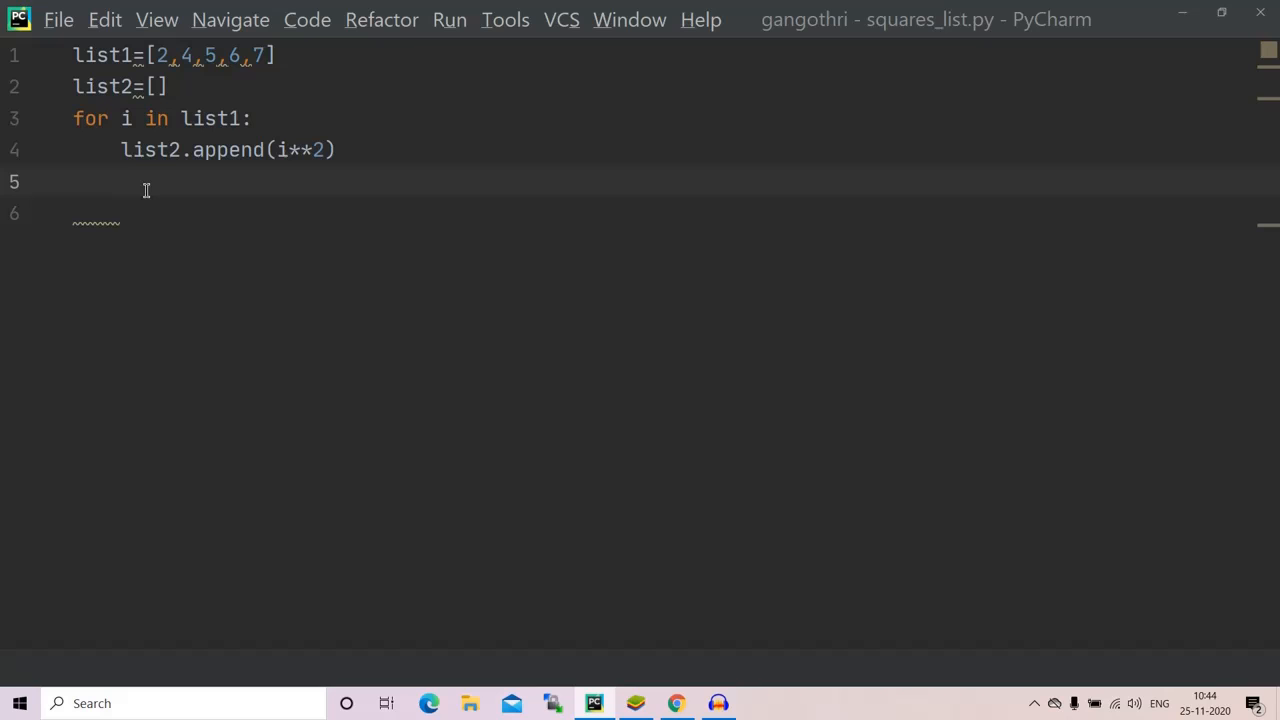
type("pr")
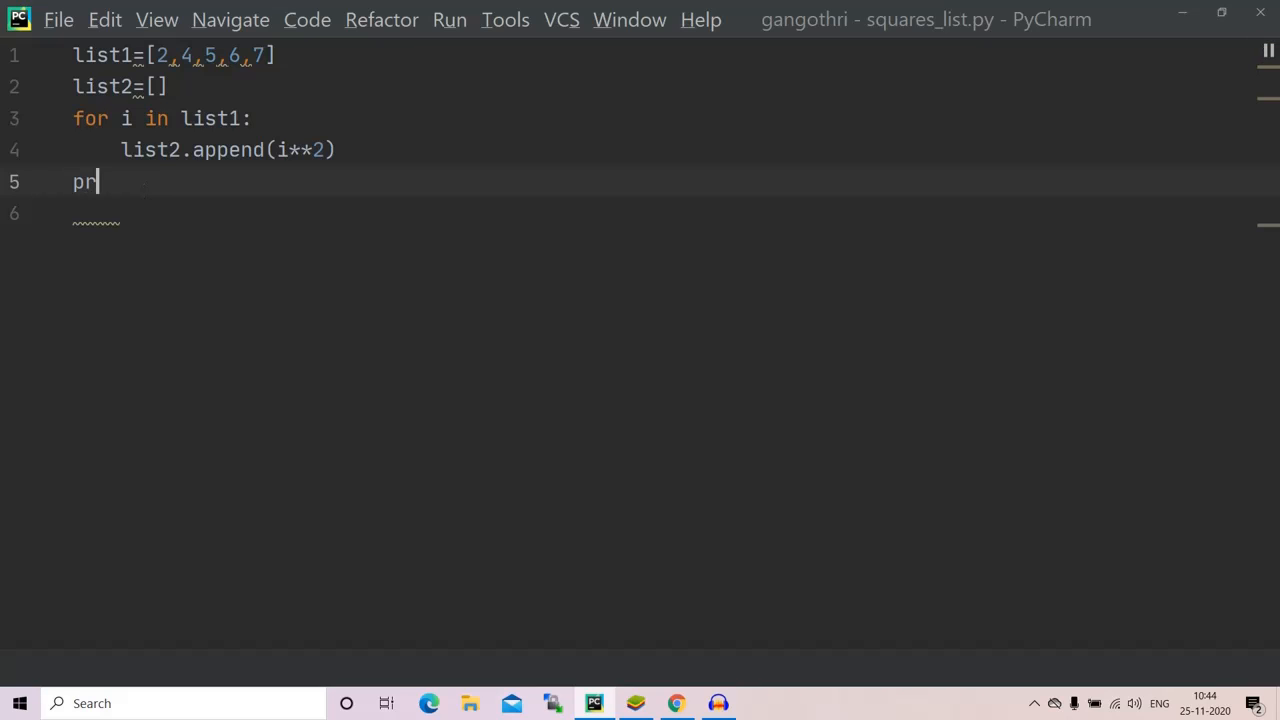
- Finish print(list2) and run the squares_list configuration from Run > Run...
type("int(l")
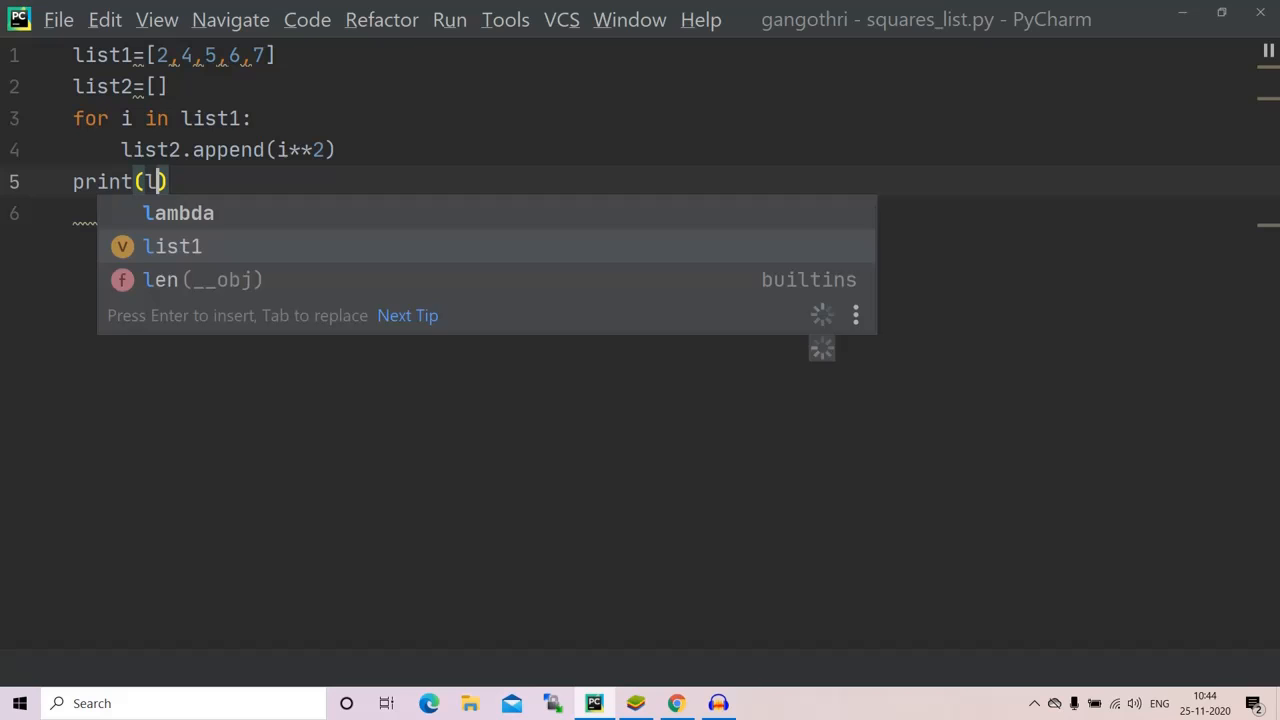
type("ist2")
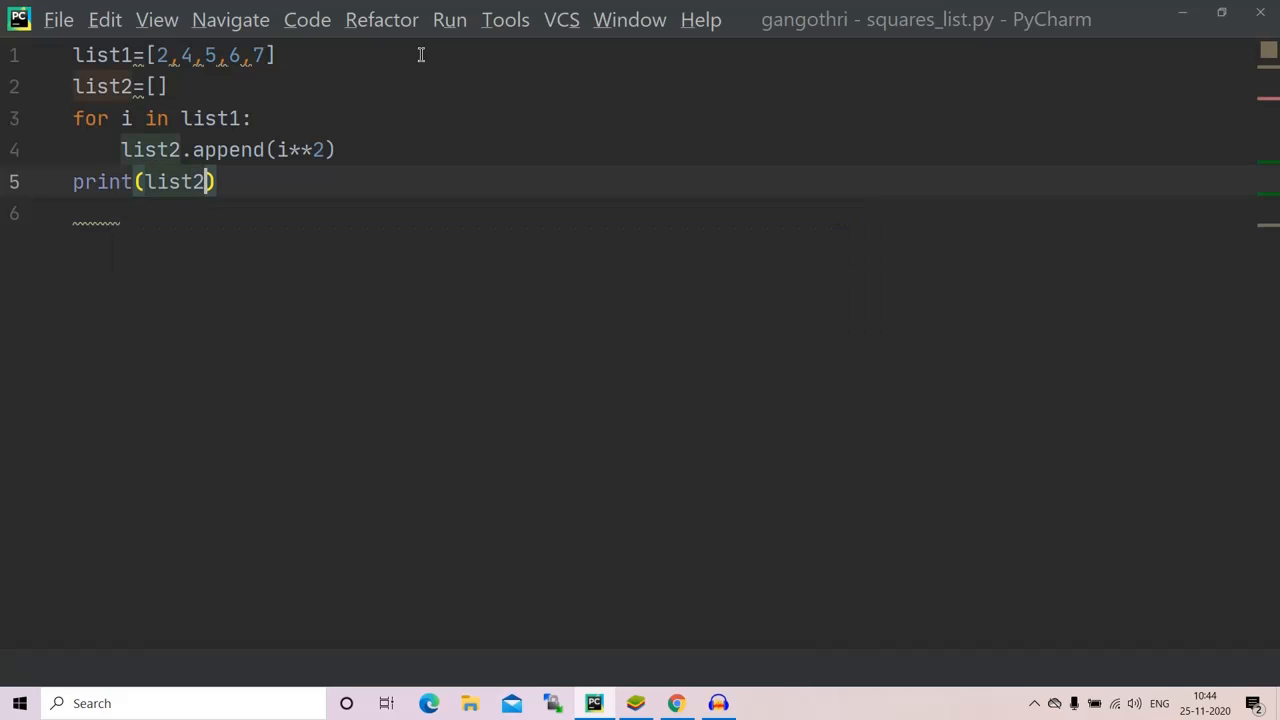
left_click(448, 20)
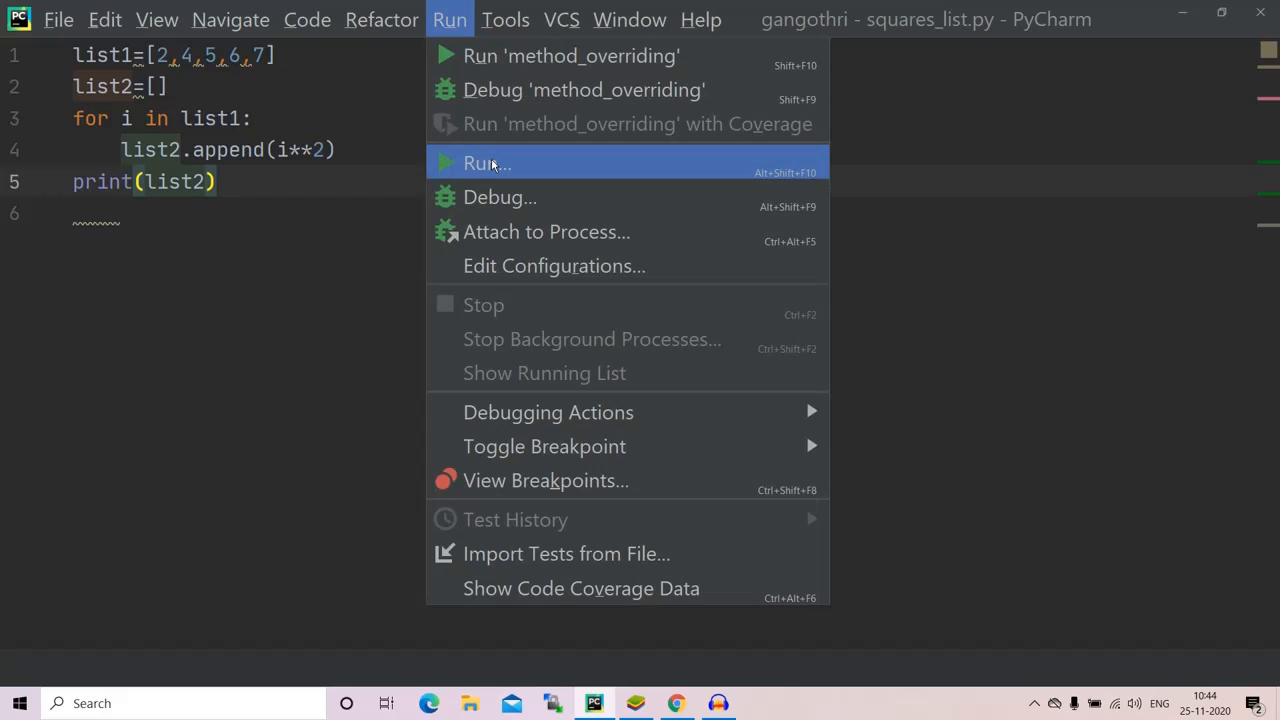
left_click(488, 164)
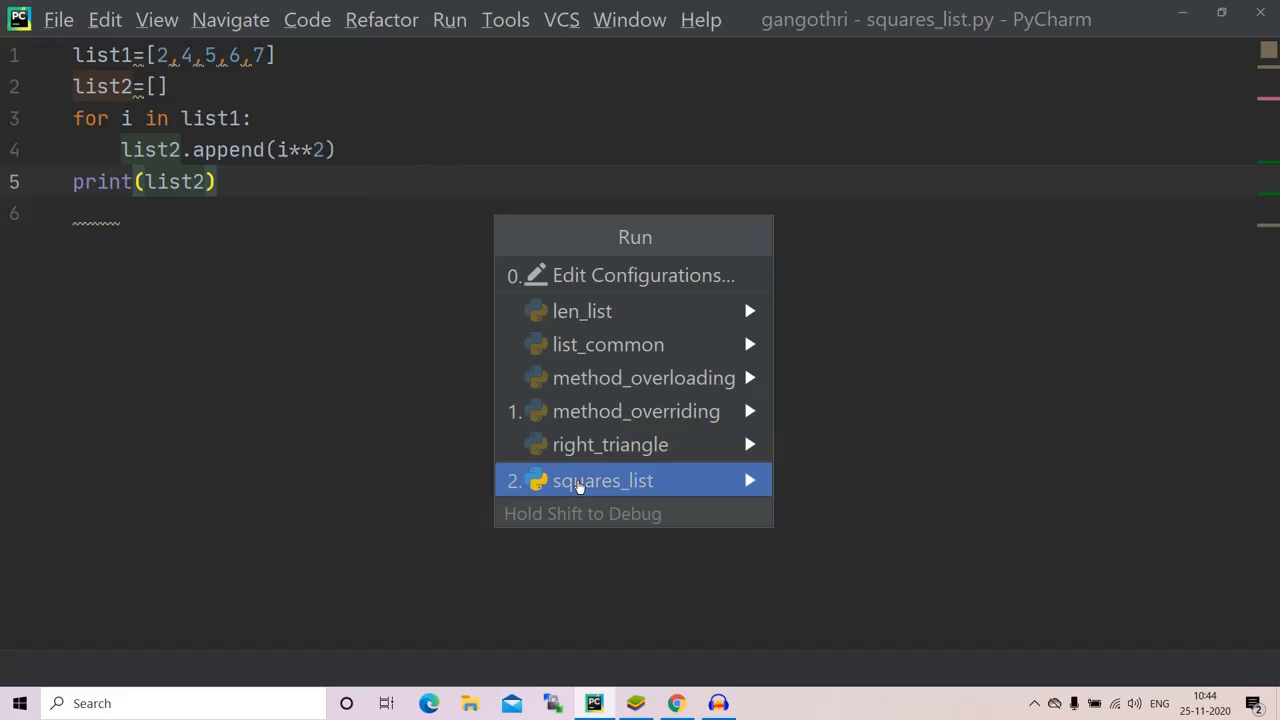
left_click(602, 480)
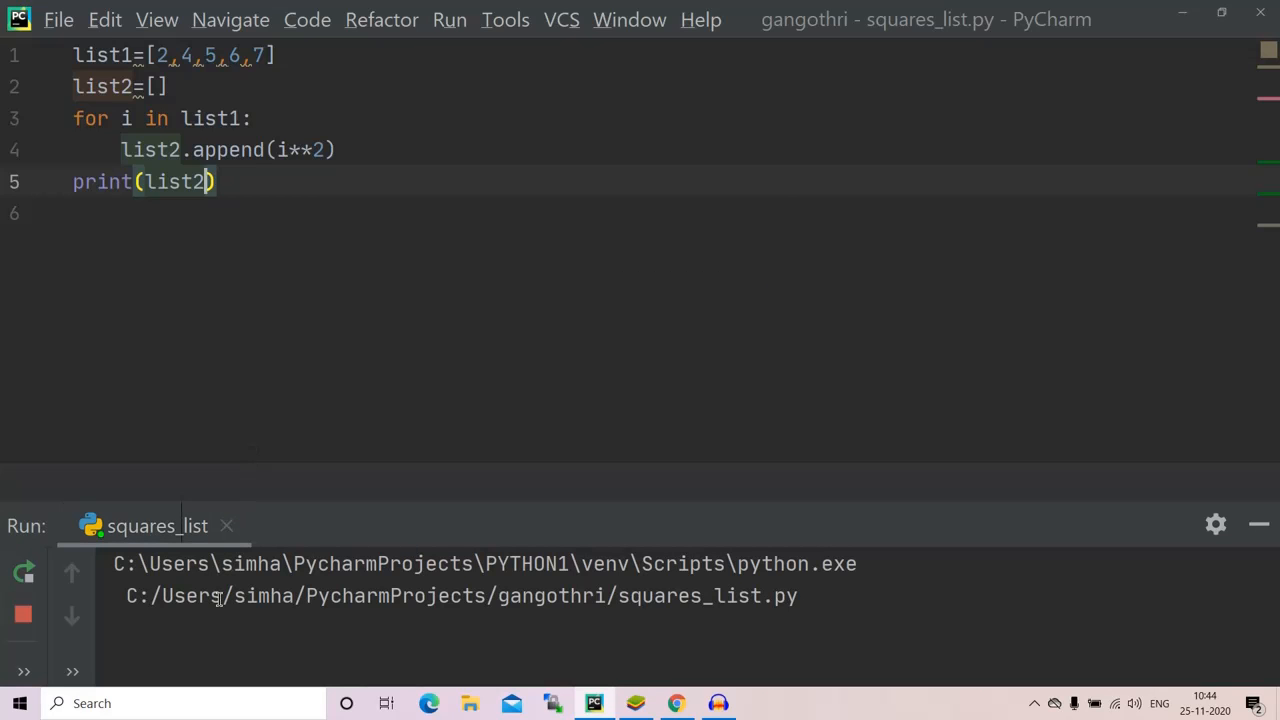
- Let the run finish printing [4, 16, 25, 36, 49] and highlight values, including 49, in the output
left_click(448, 20)
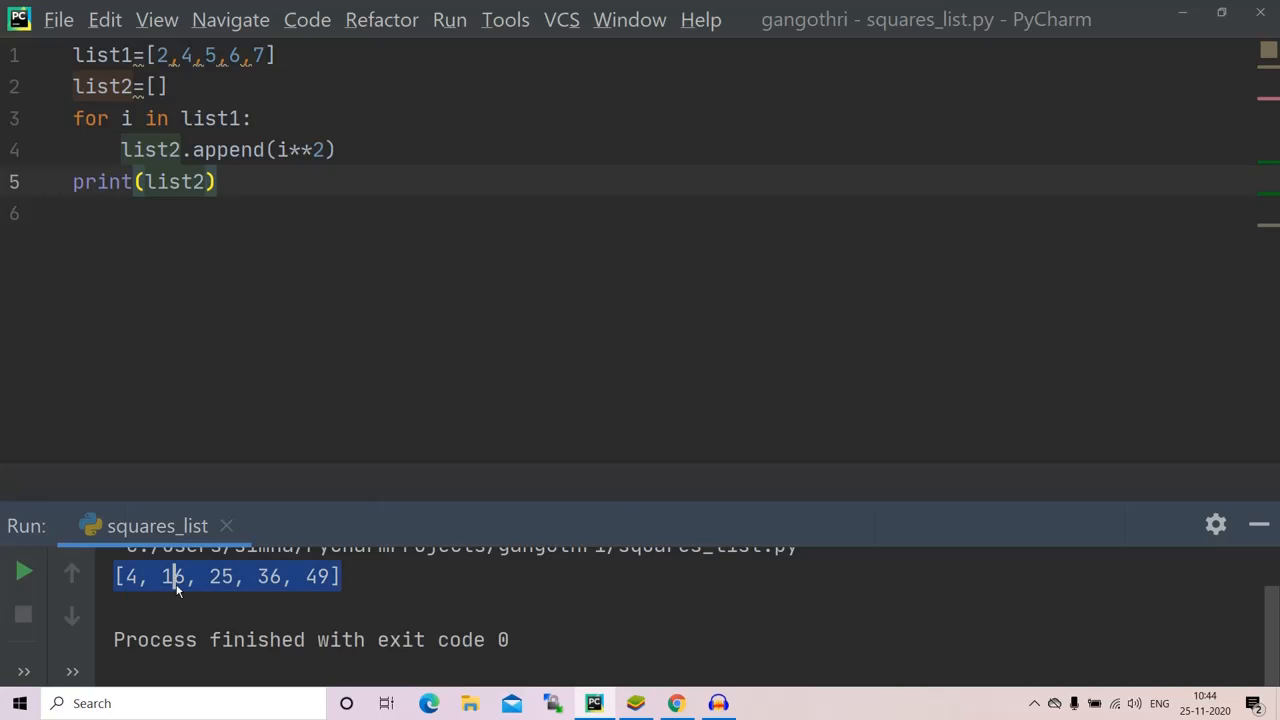
double_click(172, 576)
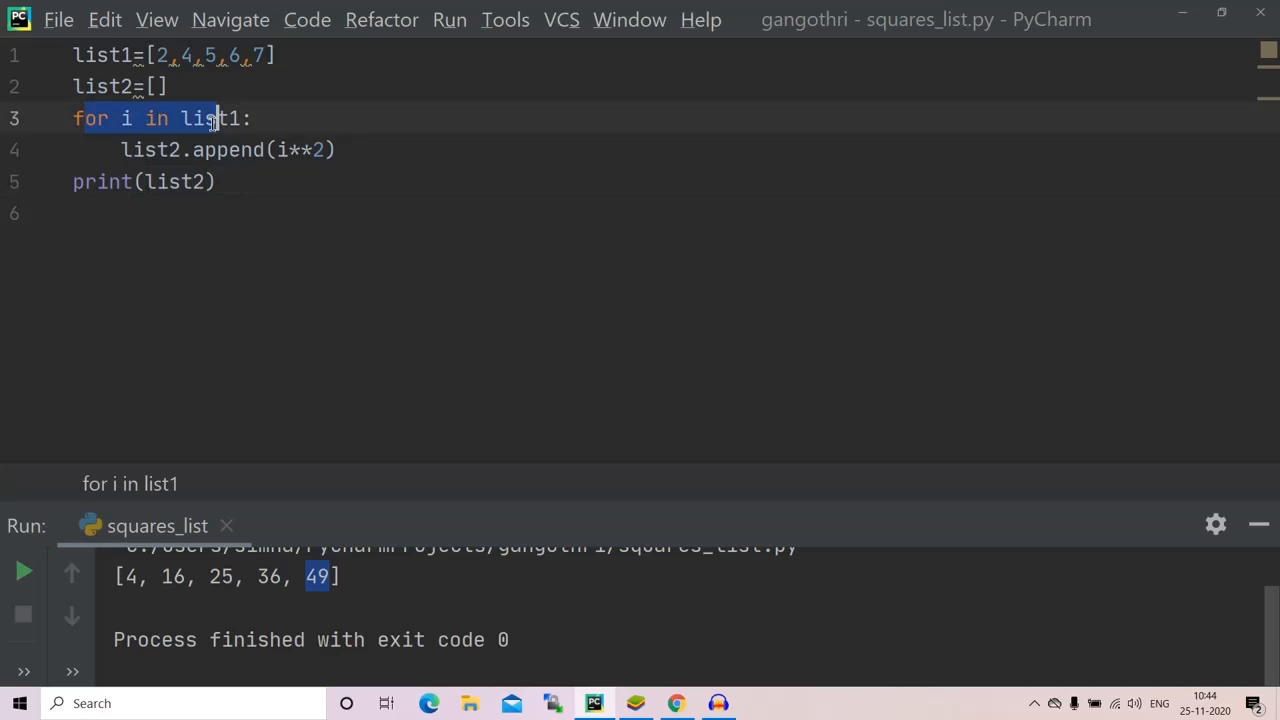
double_click(228, 148)
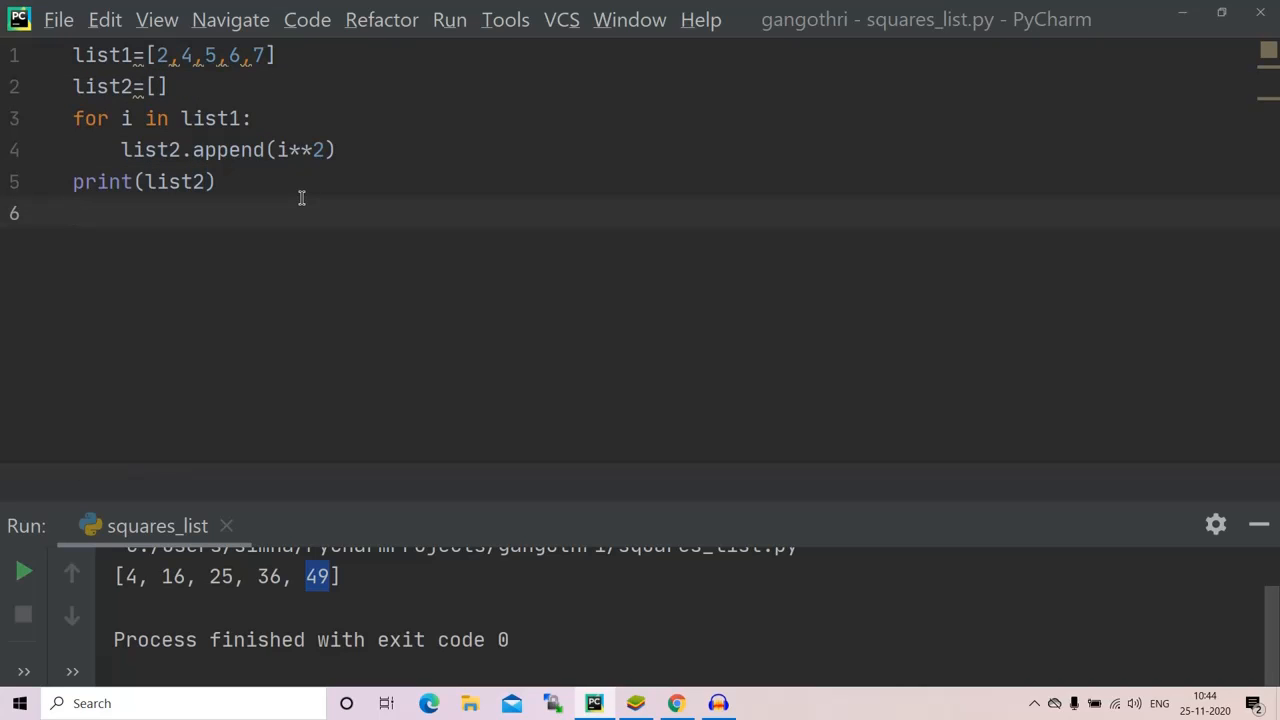
mouse_move(210, 238)
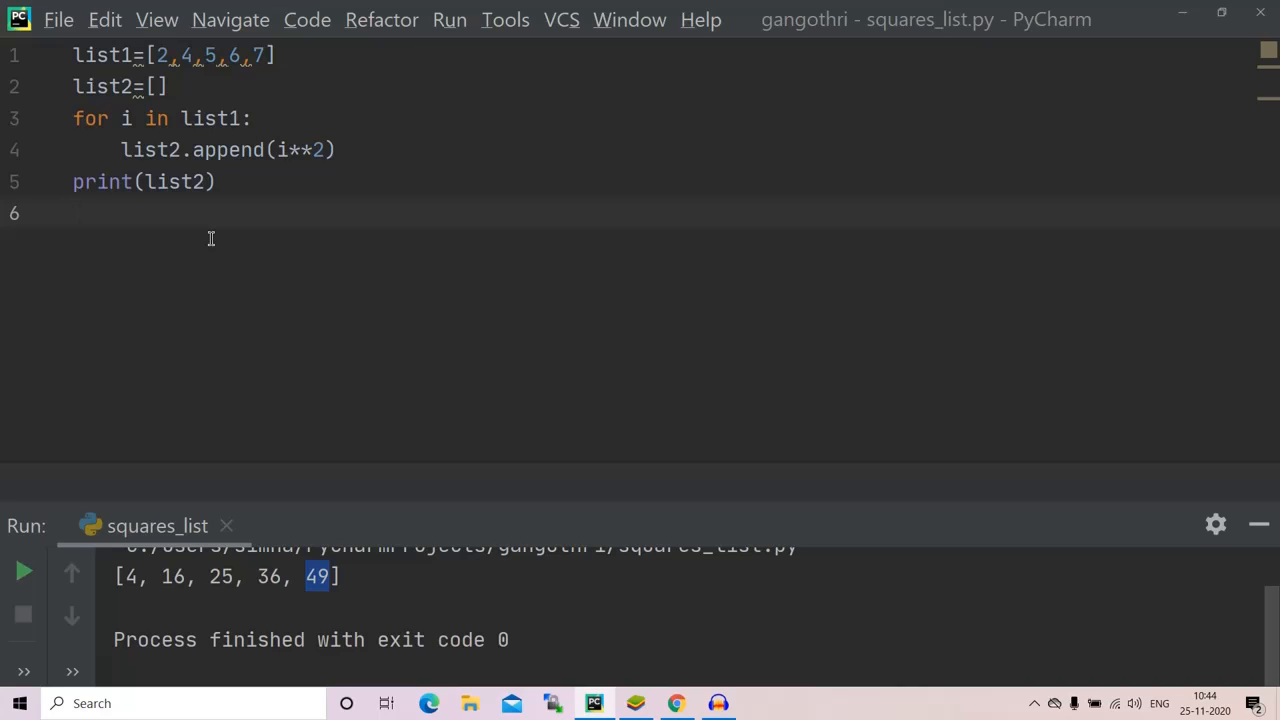
mouse_move(210, 236)
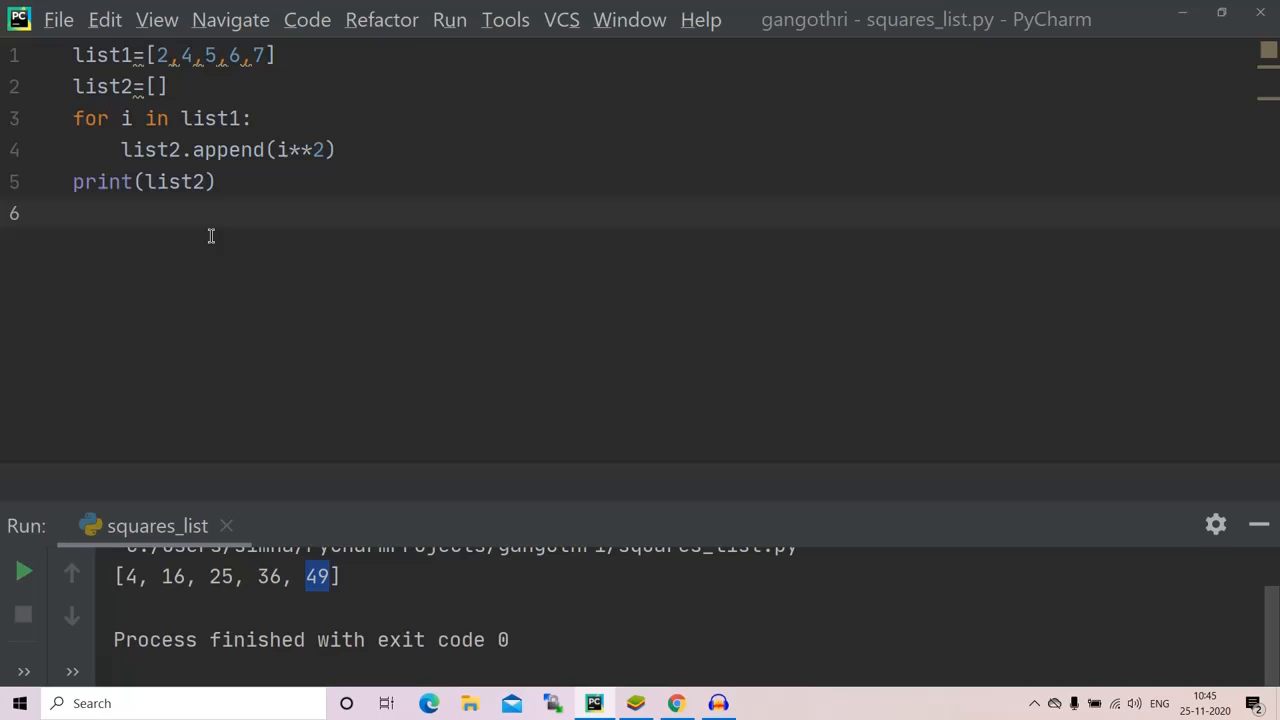
mouse_move(212, 182)
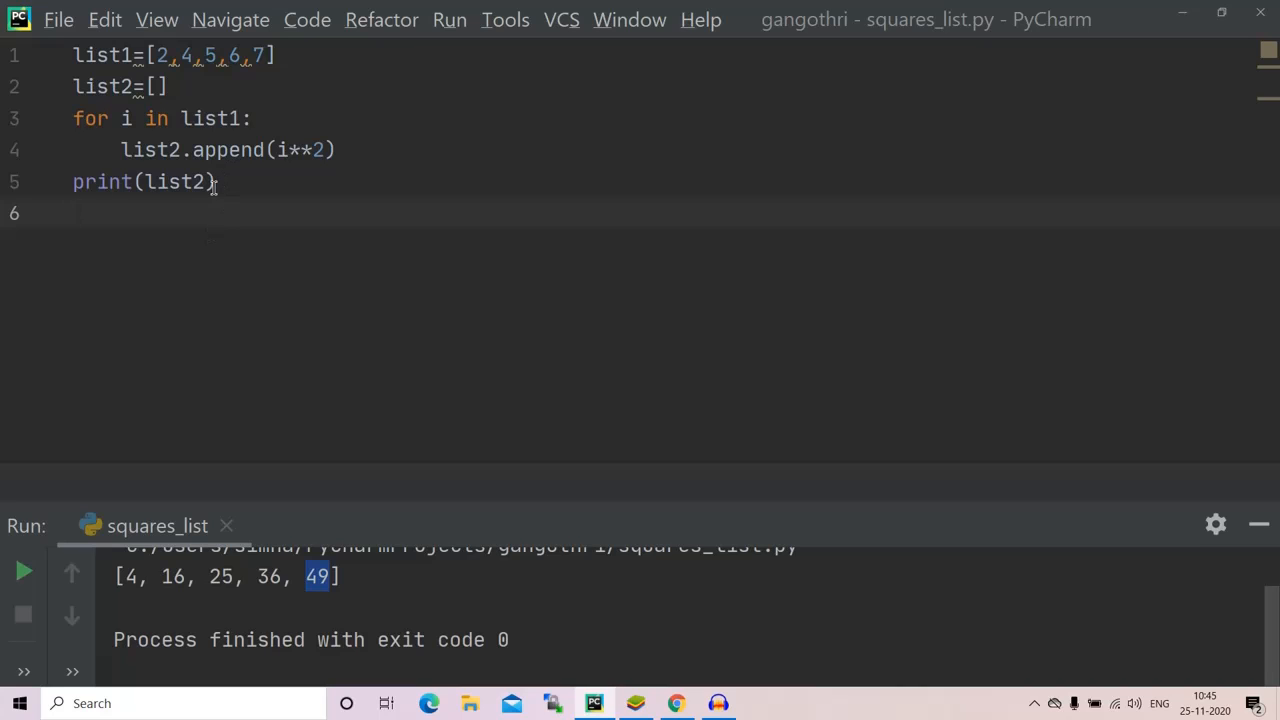
mouse_move(208, 206)
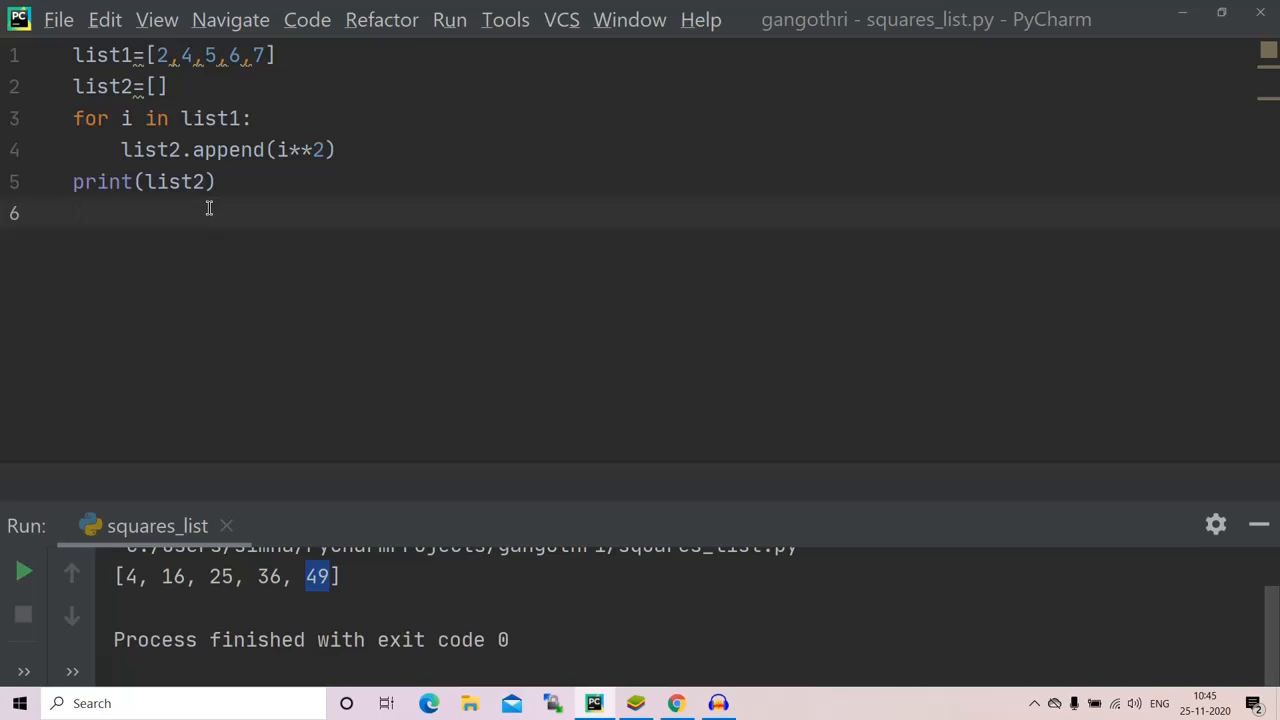